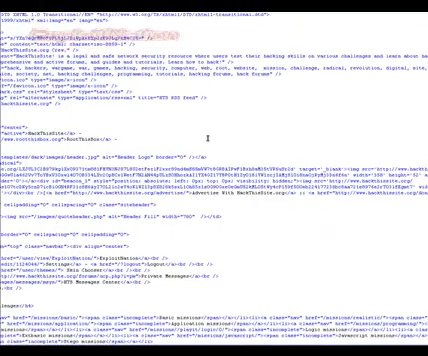
Step: Search the page source for "script" to find the script section
{"action": "key", "text": "ctrl+f"}
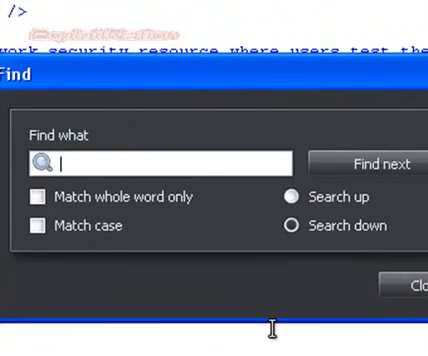
{"action": "type", "text": "script"}
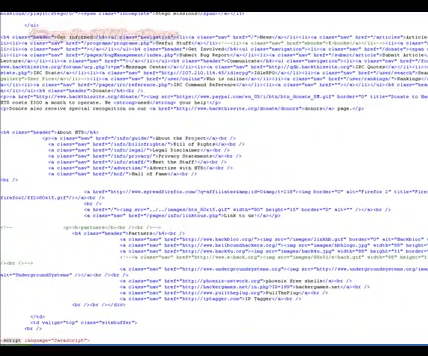
{"action": "scroll", "scroll_direction": "down", "scroll_amount": 3}
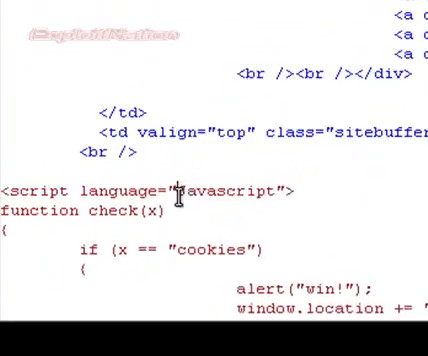
{"action": "scroll", "scroll_direction": "down", "scroll_amount": 3}
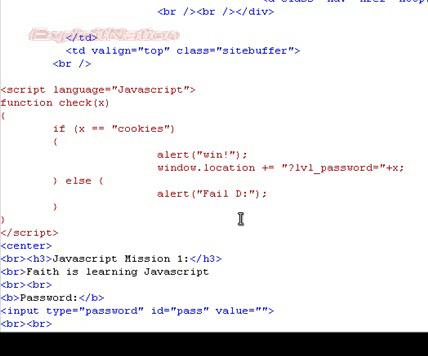
{"action": "double_click", "coordinate": [22, 110]}
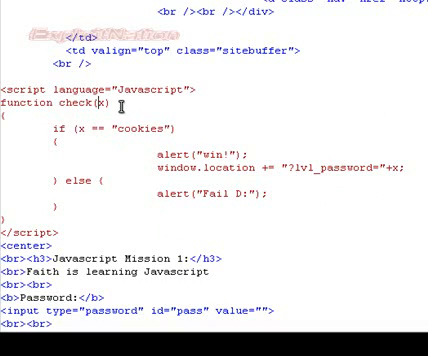
{"action": "double_click", "coordinate": [28, 101]}
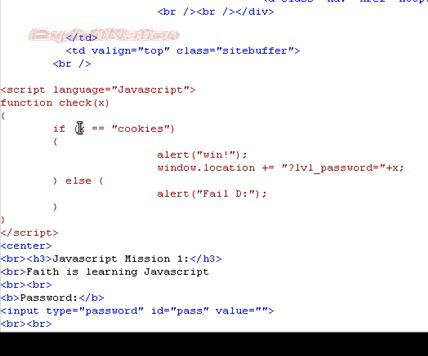
{"action": "mouse_move", "coordinate": [70, 131]}
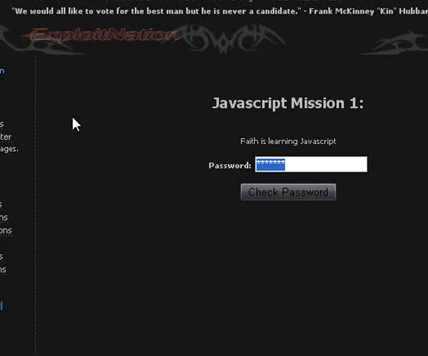
{"action": "left_click", "coordinate": [288, 192]}
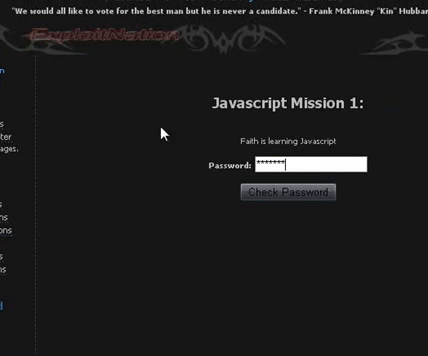
{"action": "left_click", "coordinate": [290, 192]}
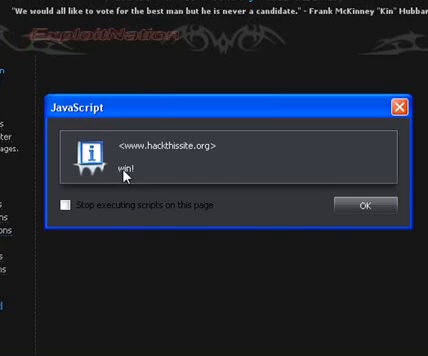